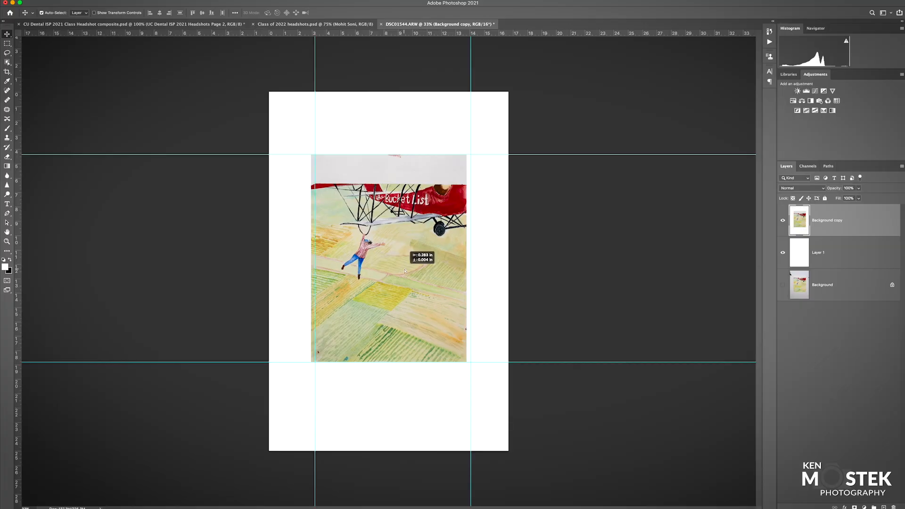
Nudge the Background copy photo layer slightly lower on the canvas, keeping it between the vertical guides
left_click_drag(404, 260, 405, 277)
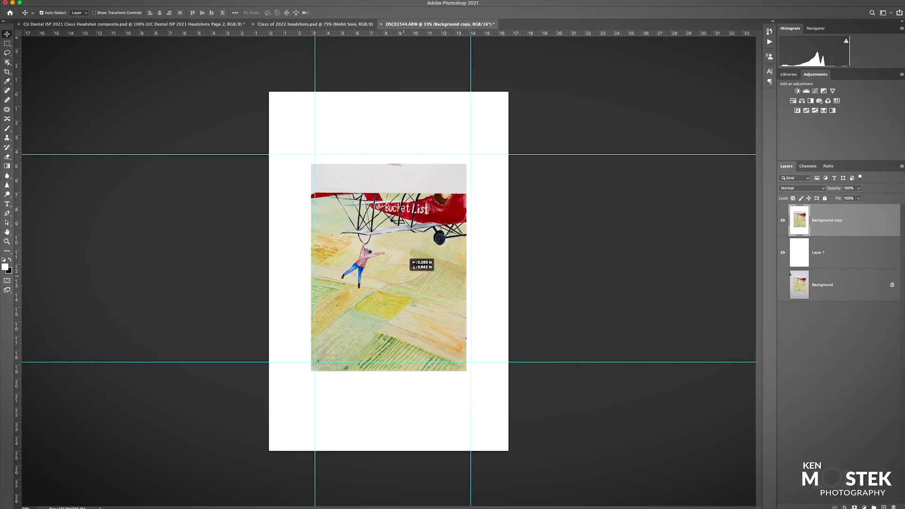